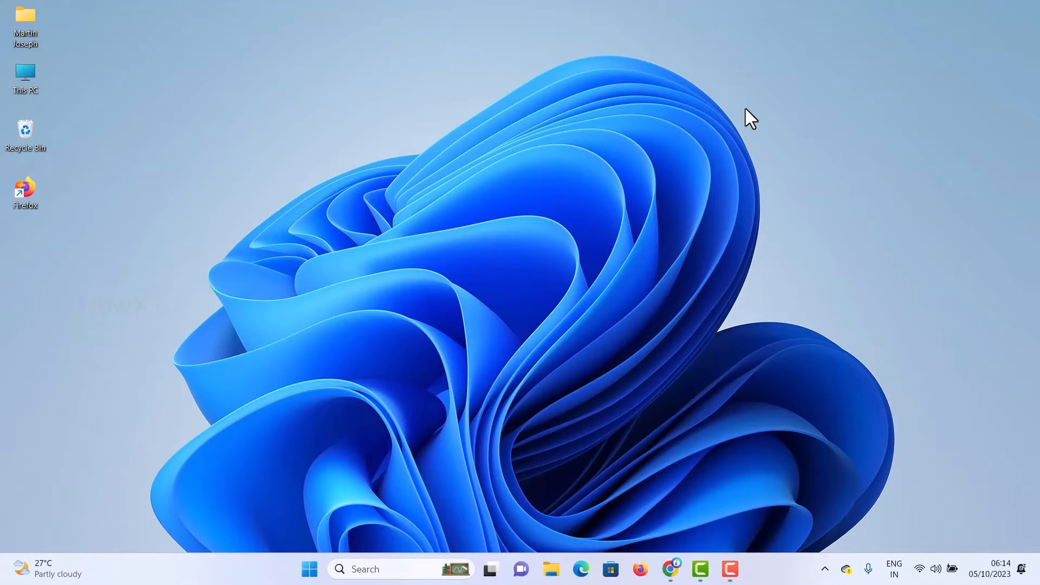
Search the Start menu for "services" to launch the Services app
click(307, 568)
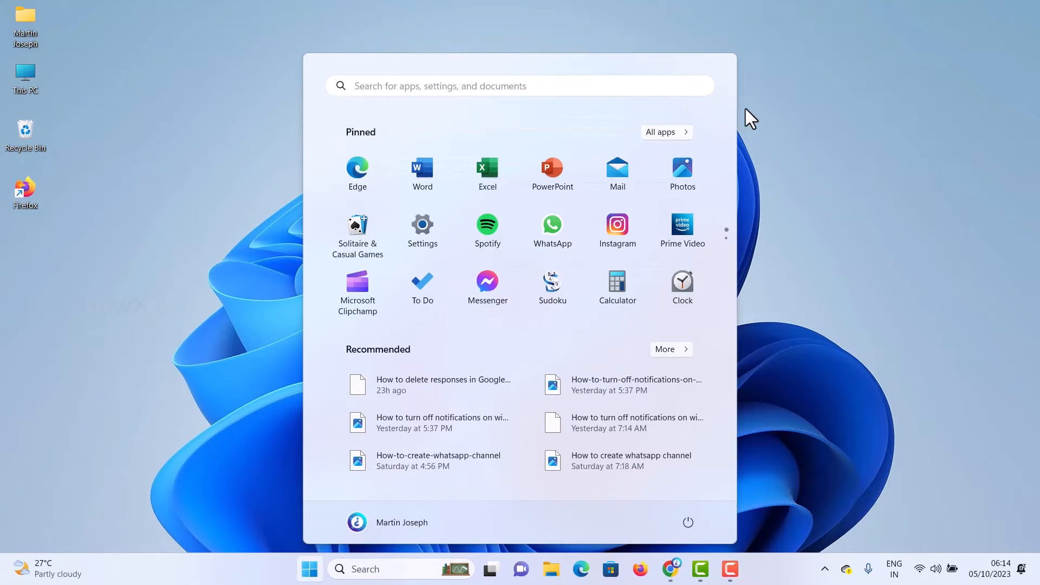
text(services)
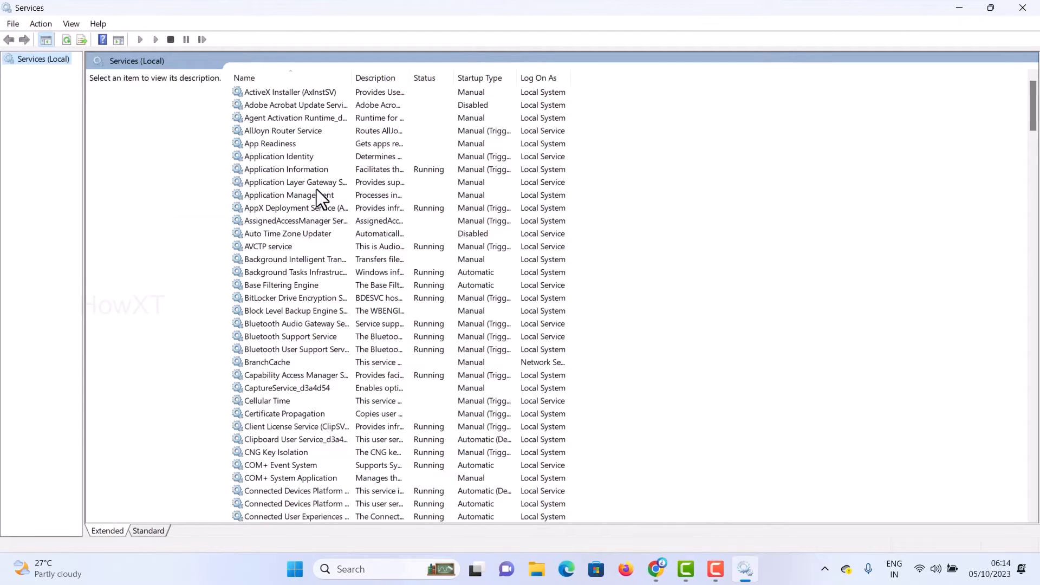
mouse_move(267, 161)
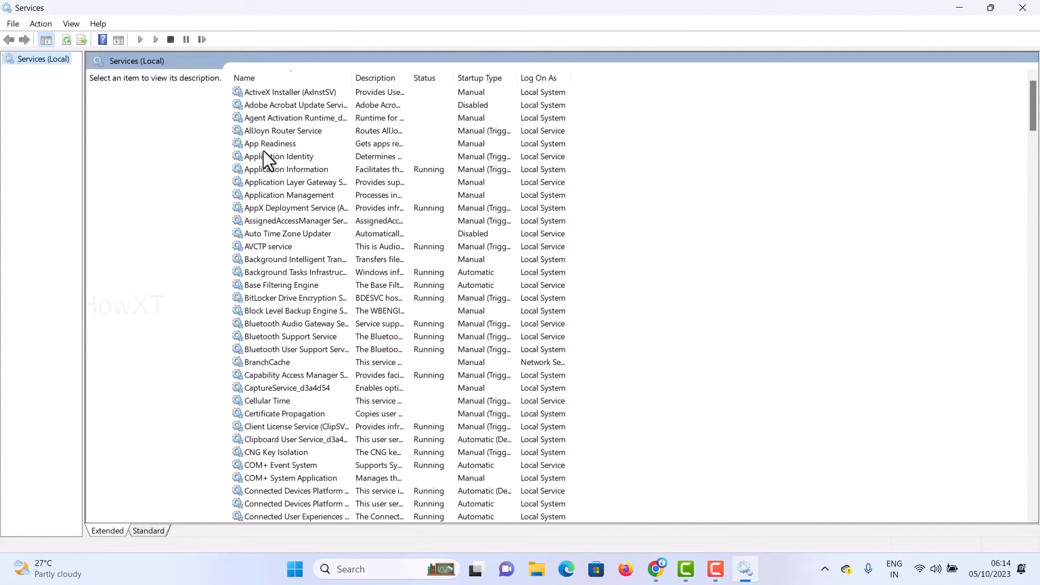
Locate Print Spooler in the services list and open its Properties window
click(289, 92)
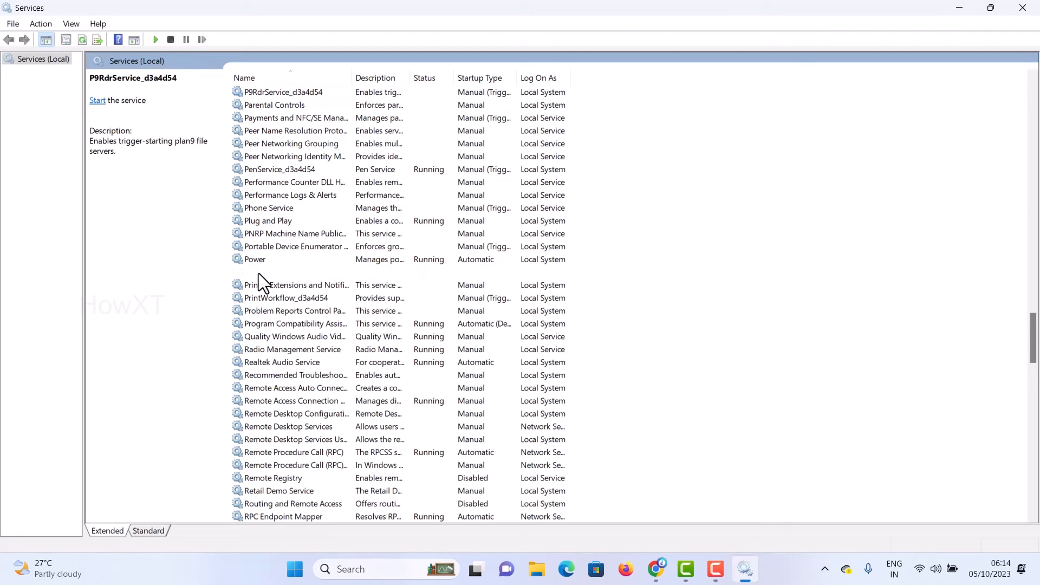
right_click(266, 271)
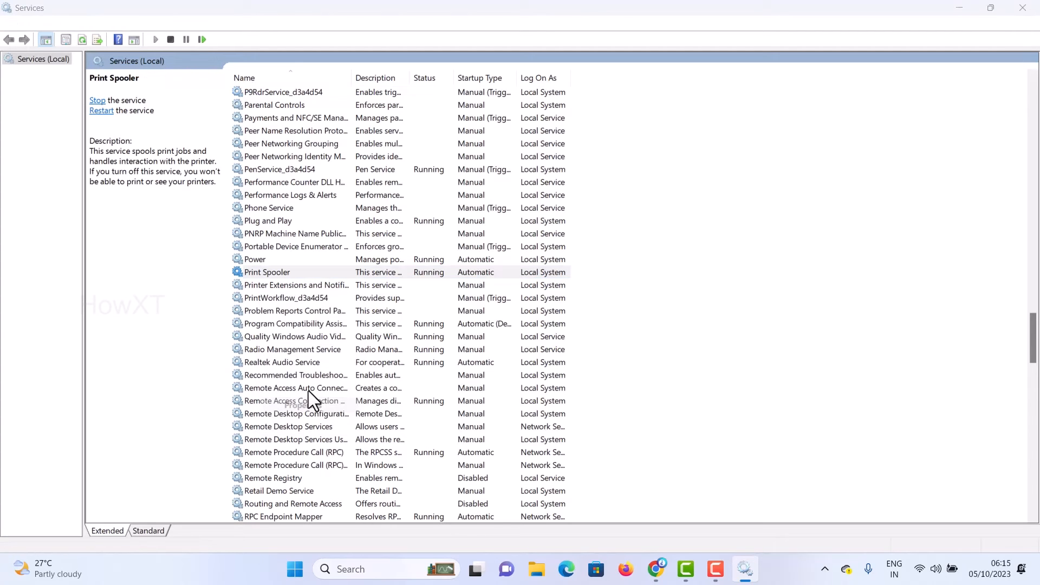
double_click(266, 272)
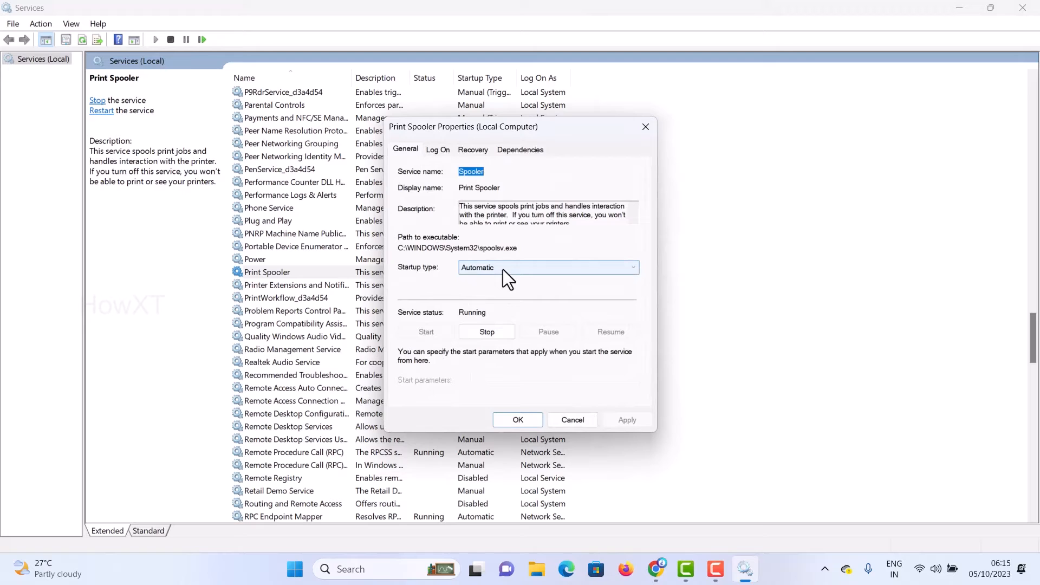
Set Print Spooler's startup type to Manual and confirm with OK
click(548, 267)
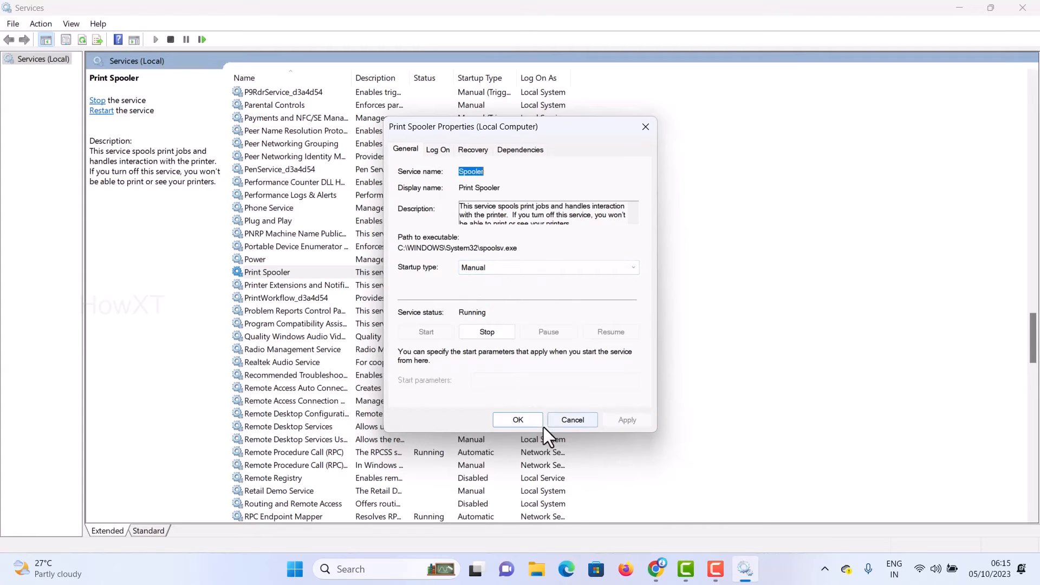
click(518, 419)
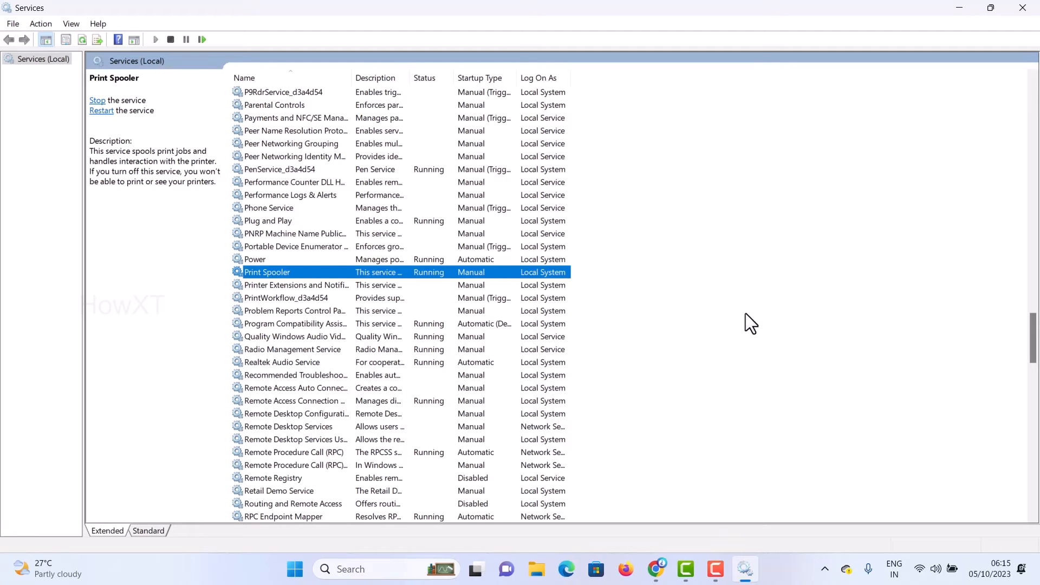
mouse_move(481, 286)
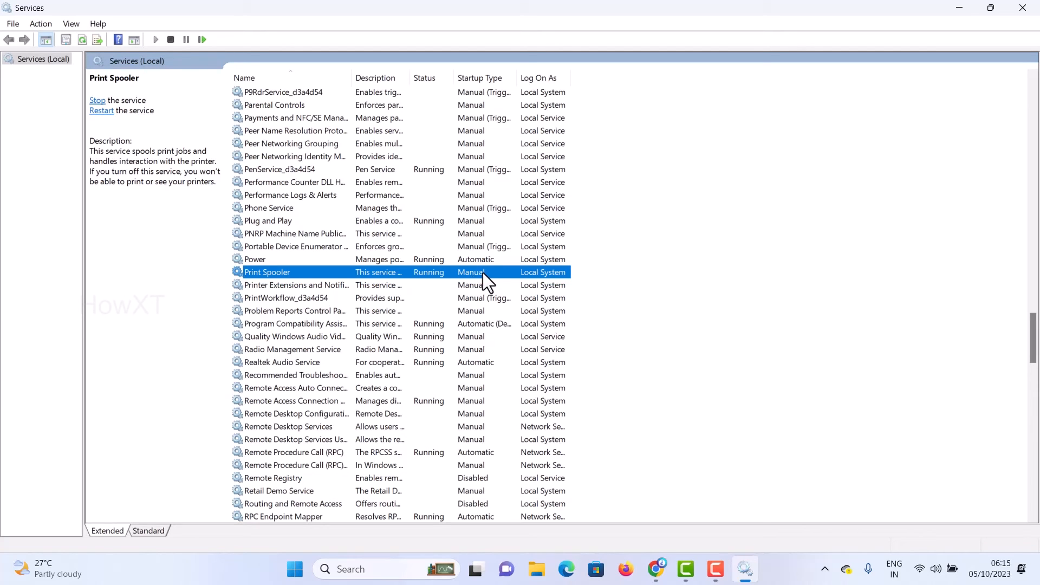
mouse_move(479, 285)
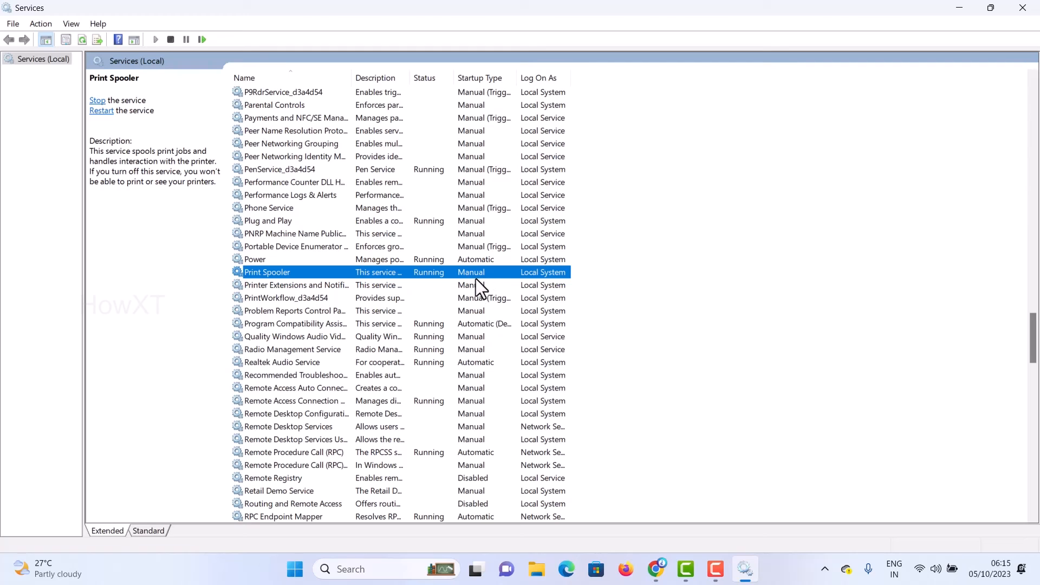